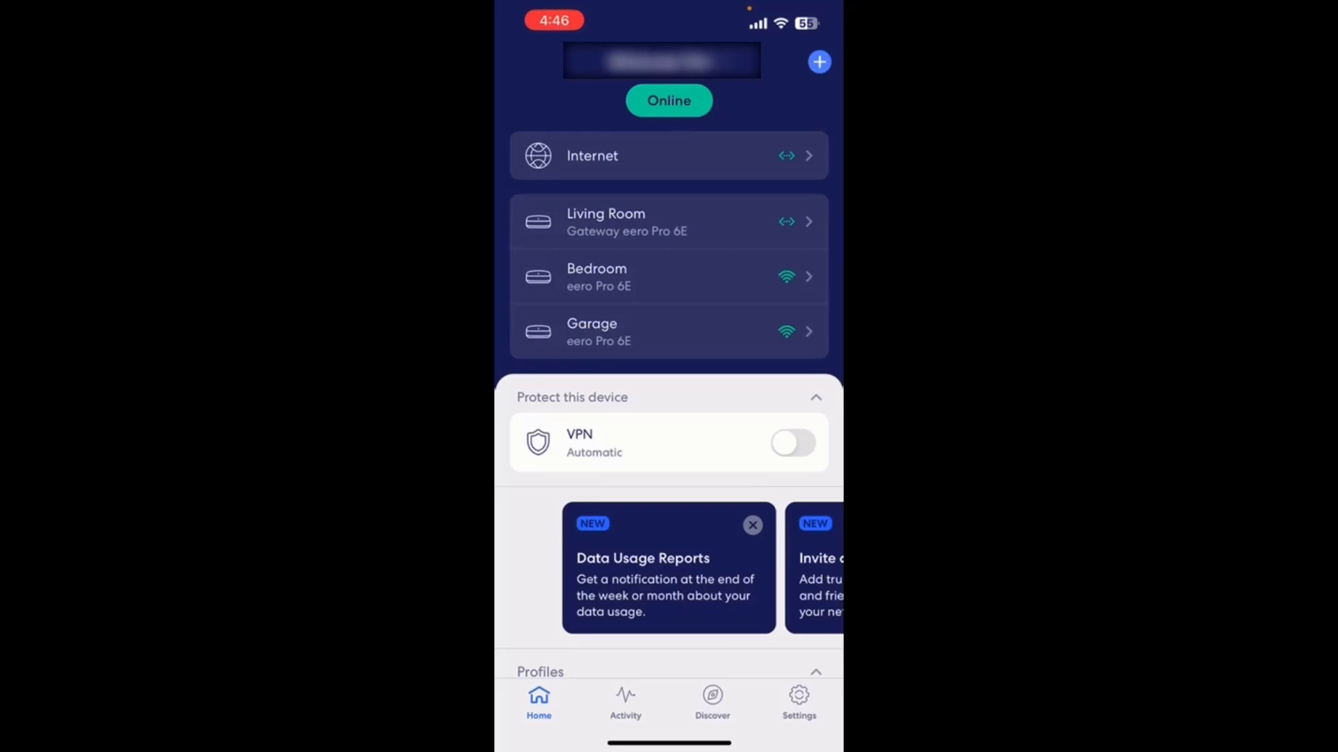
# Choose Add or replace eero devices from the + menu.
pyautogui.click(819, 61)
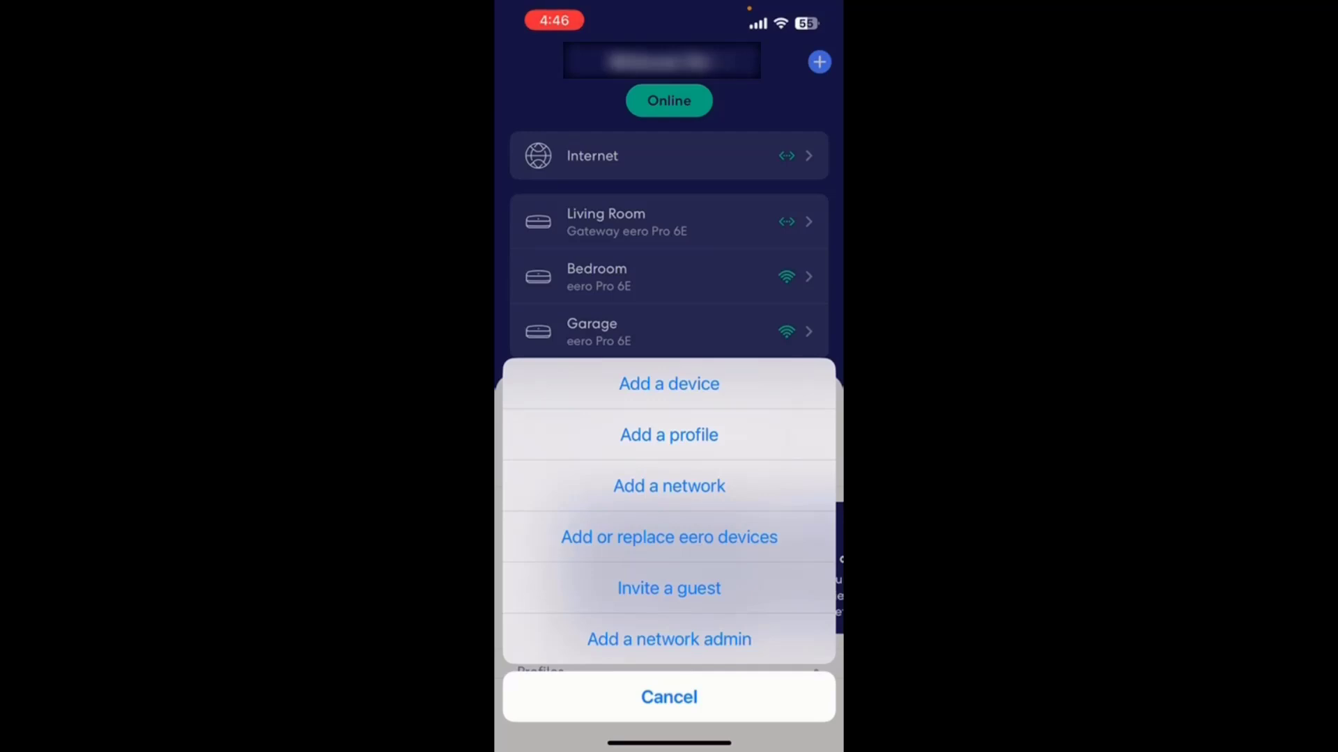
pyautogui.click(669, 537)
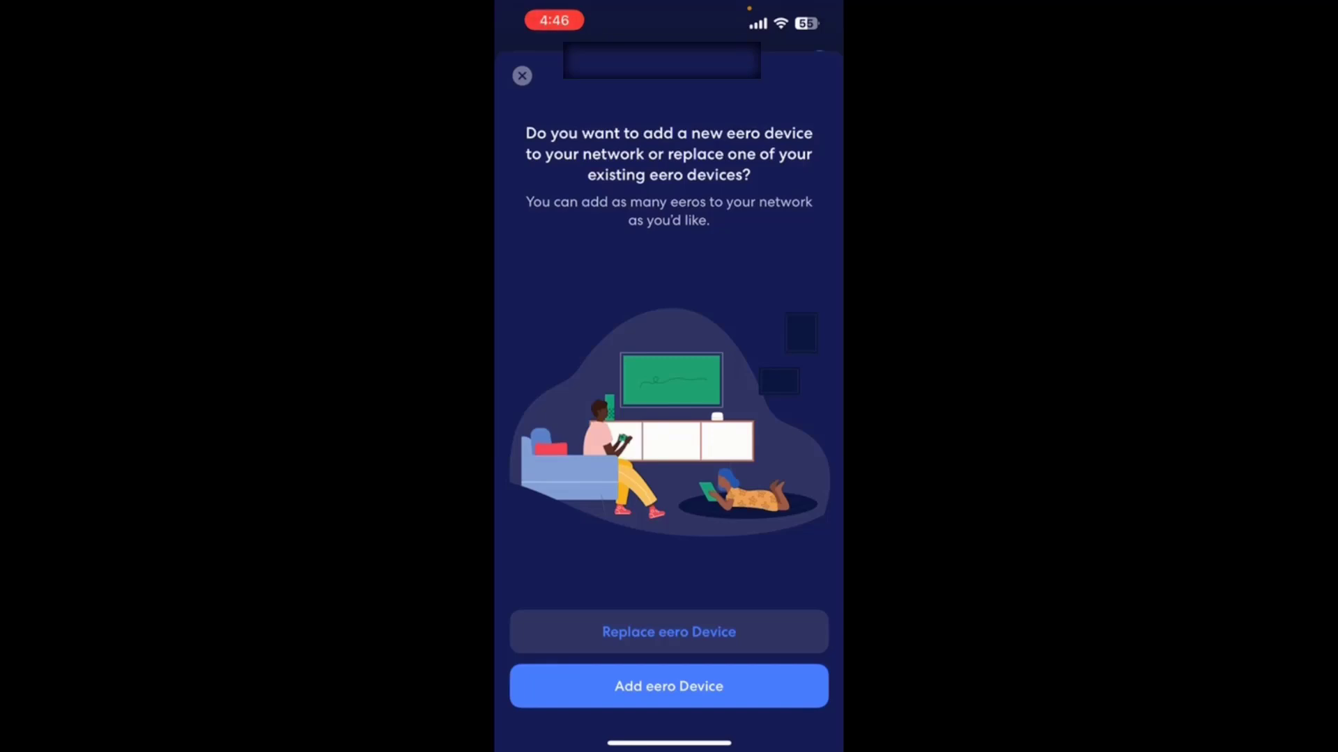
# Start Add eero Device past the plug-in instructions, then exit setup during the search.
pyautogui.click(669, 687)
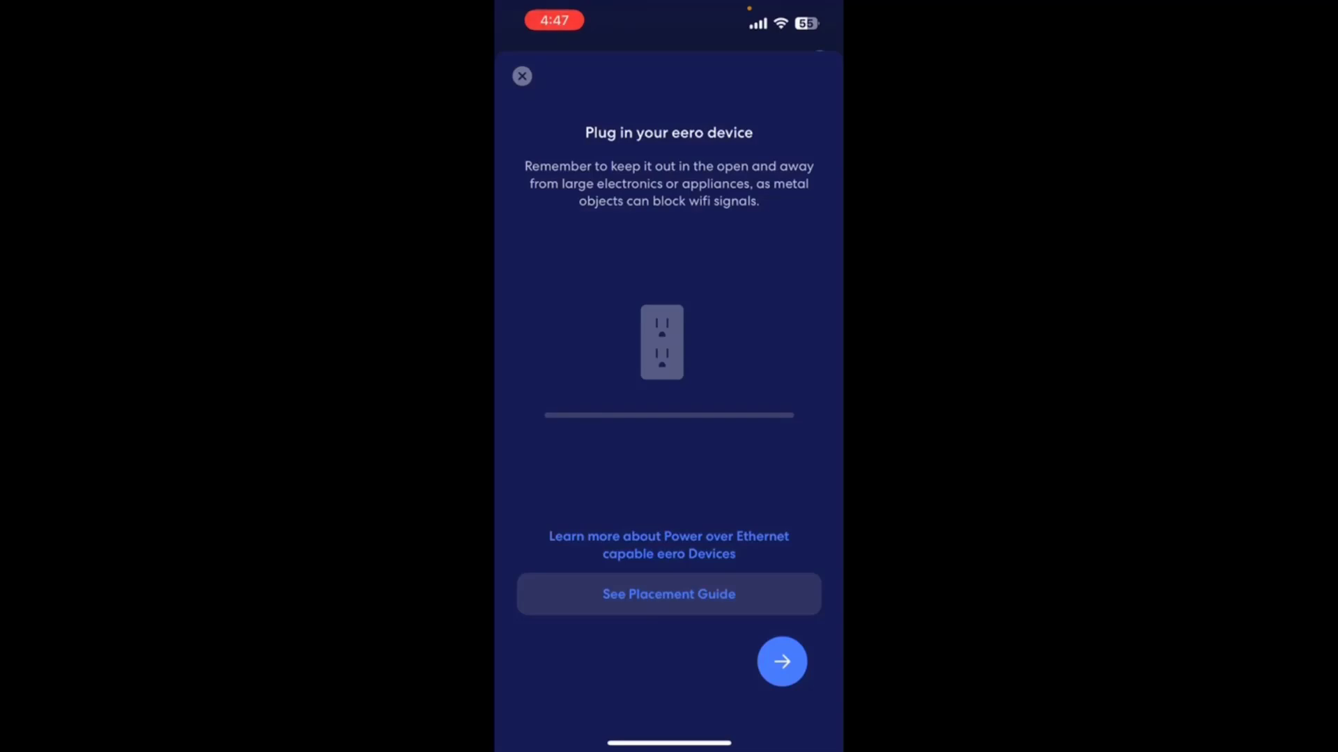
pyautogui.click(781, 662)
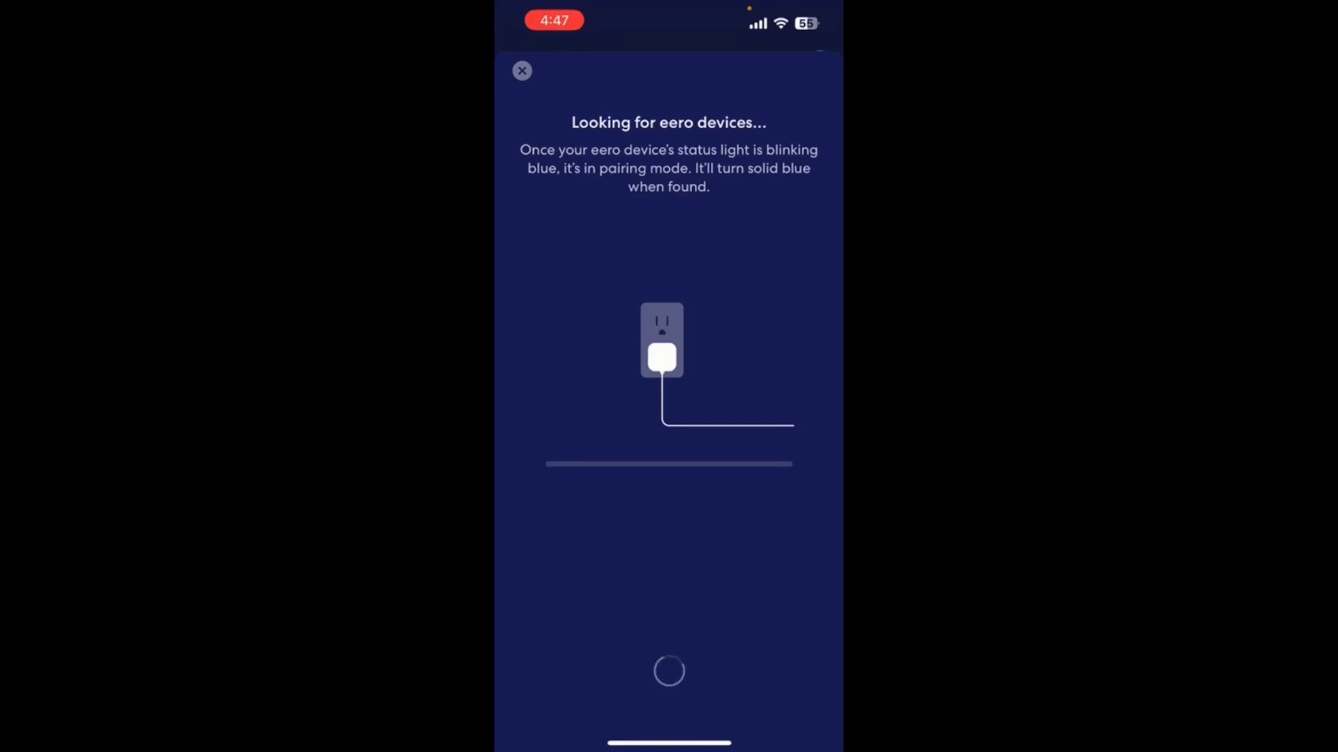
pyautogui.click(522, 71)
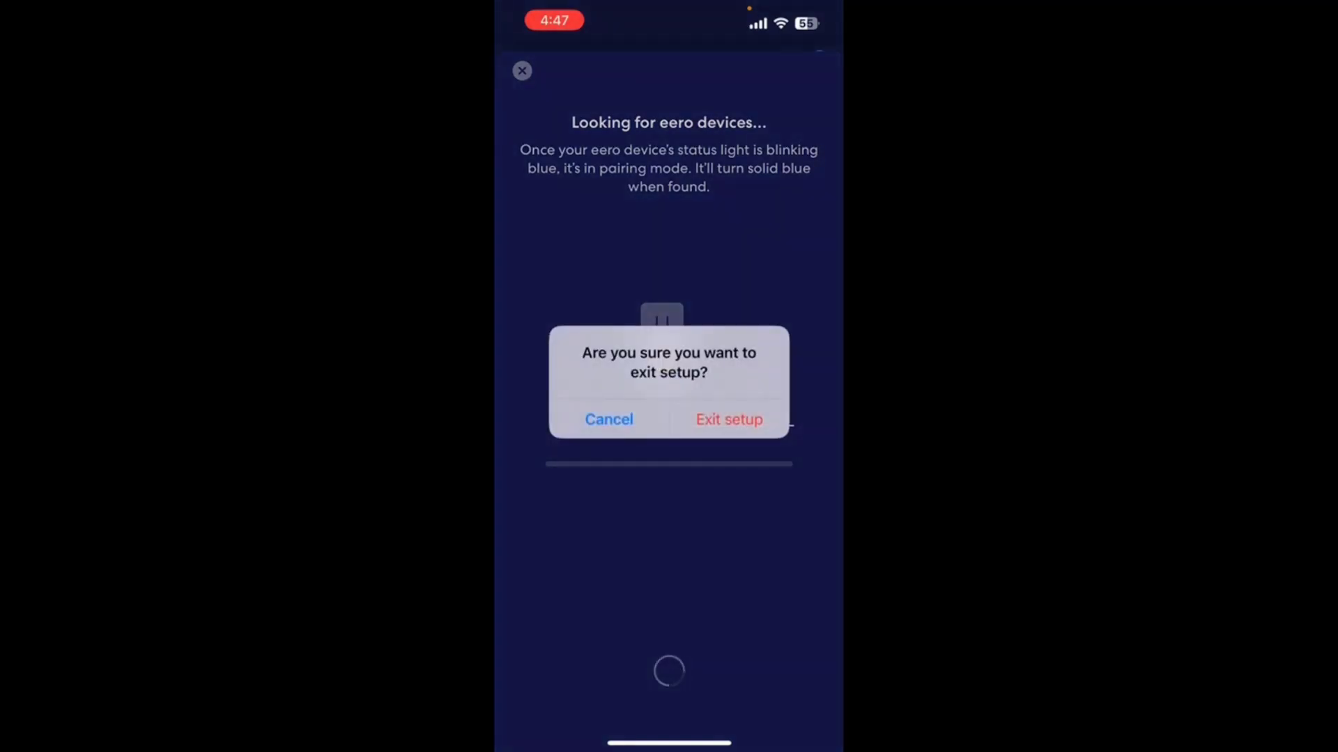
pyautogui.click(729, 419)
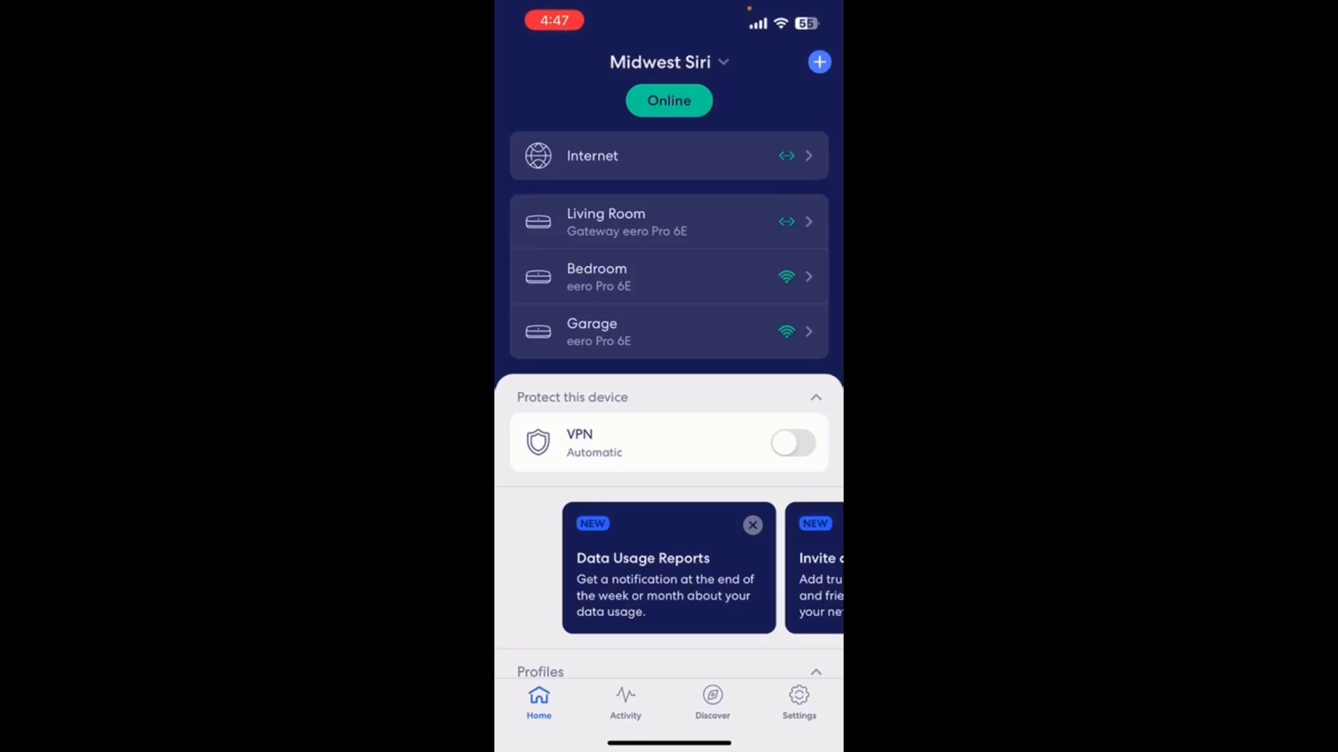
# Scroll down Home and open the Kids Gaming Devices profile card.
pyautogui.scroll(-3)
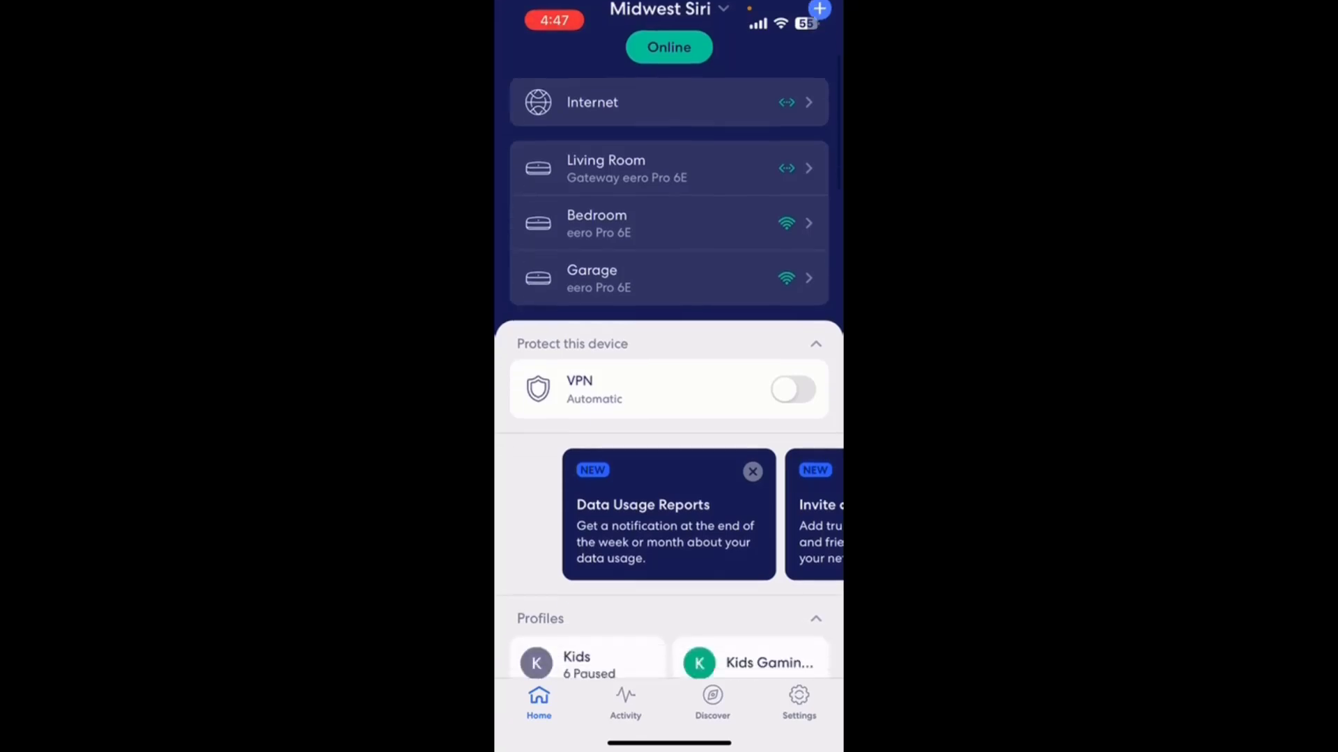
pyautogui.scroll(-3)
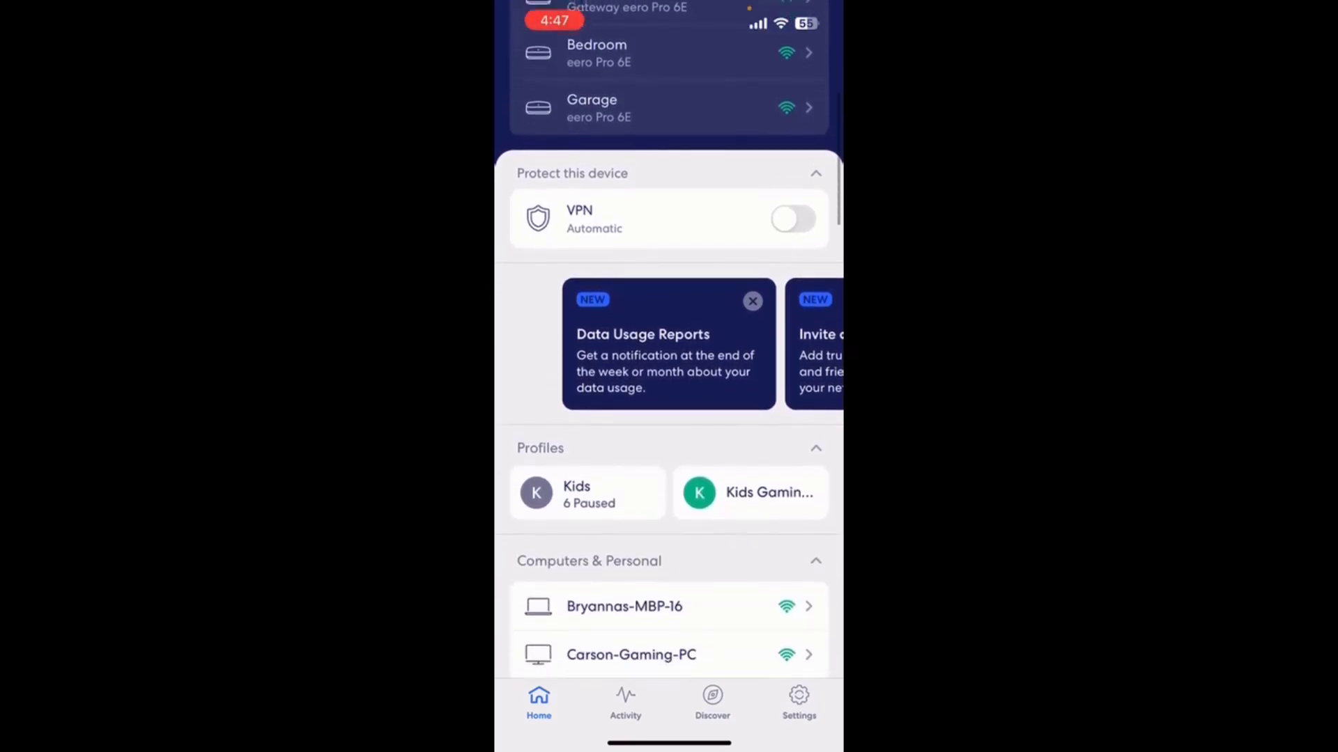
pyautogui.scroll(-3)
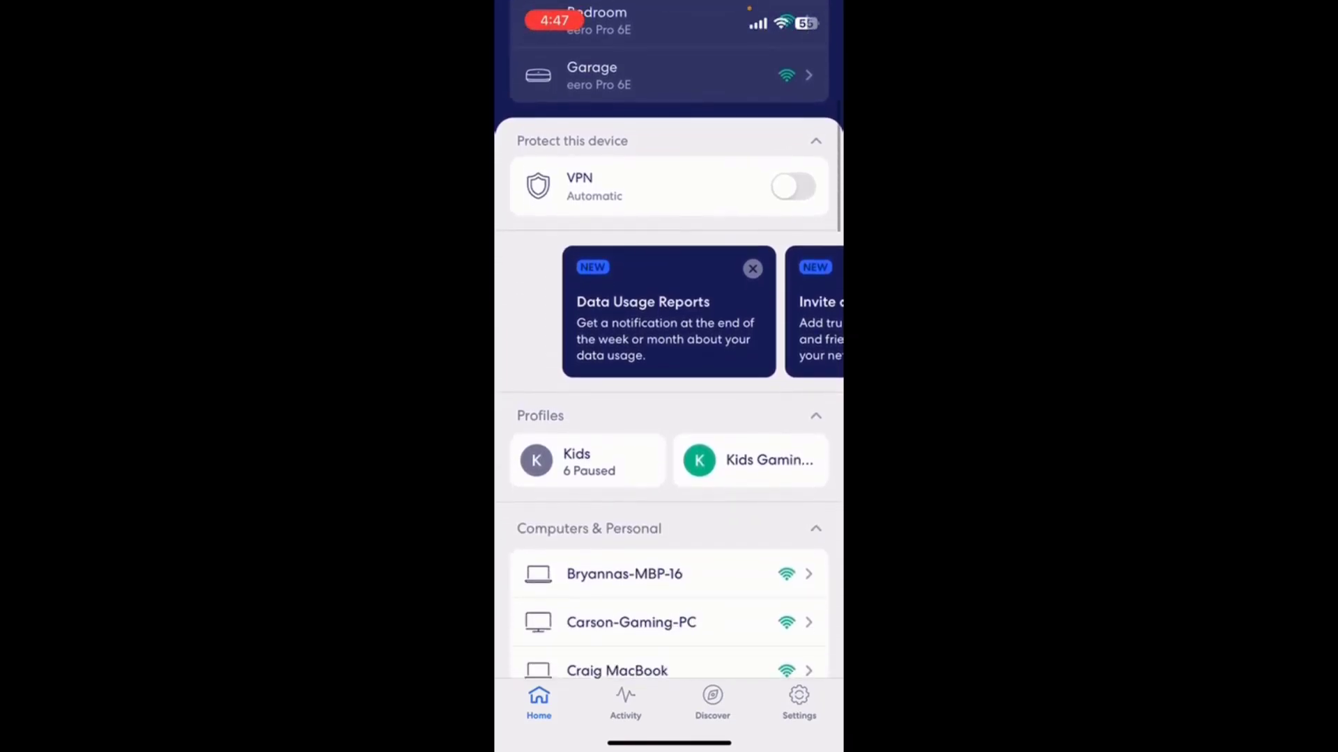
pyautogui.click(749, 460)
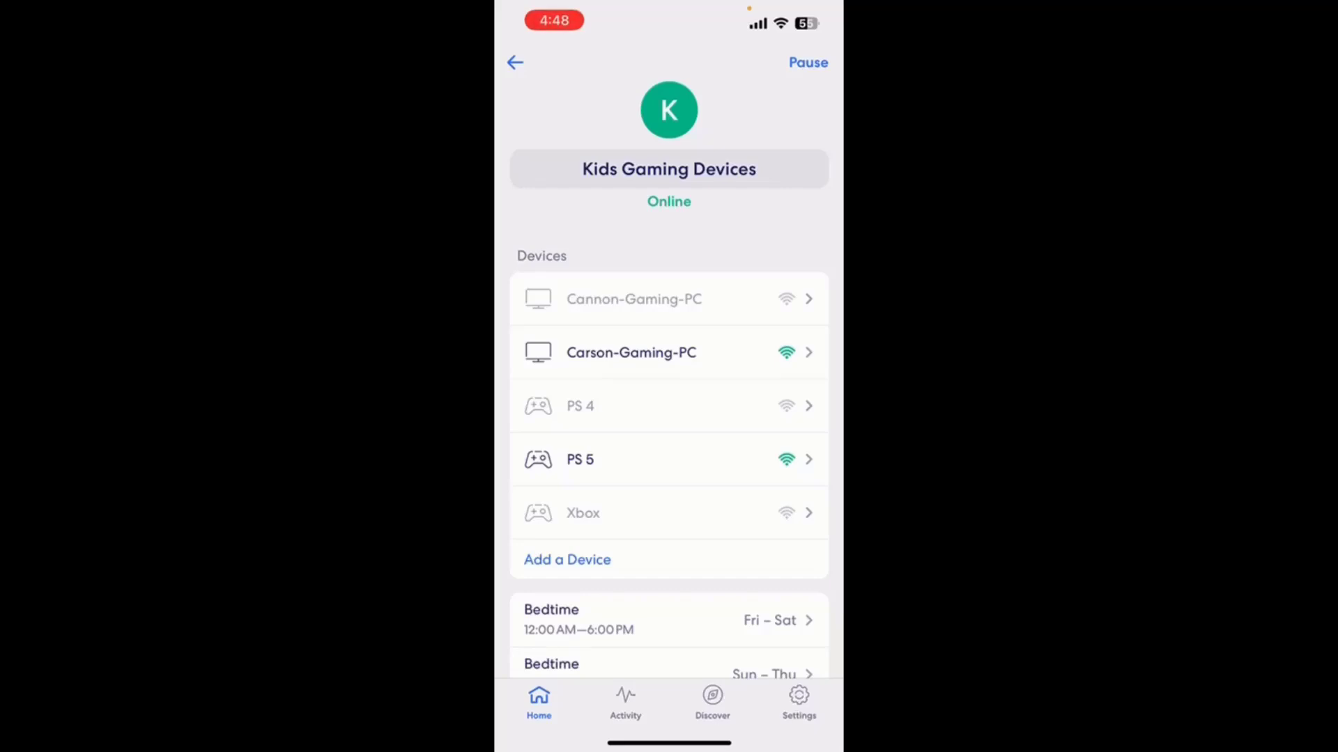
# Scroll the Kids Gaming Devices profile down to Delete Profile, then go back home.
pyautogui.scroll(-3)
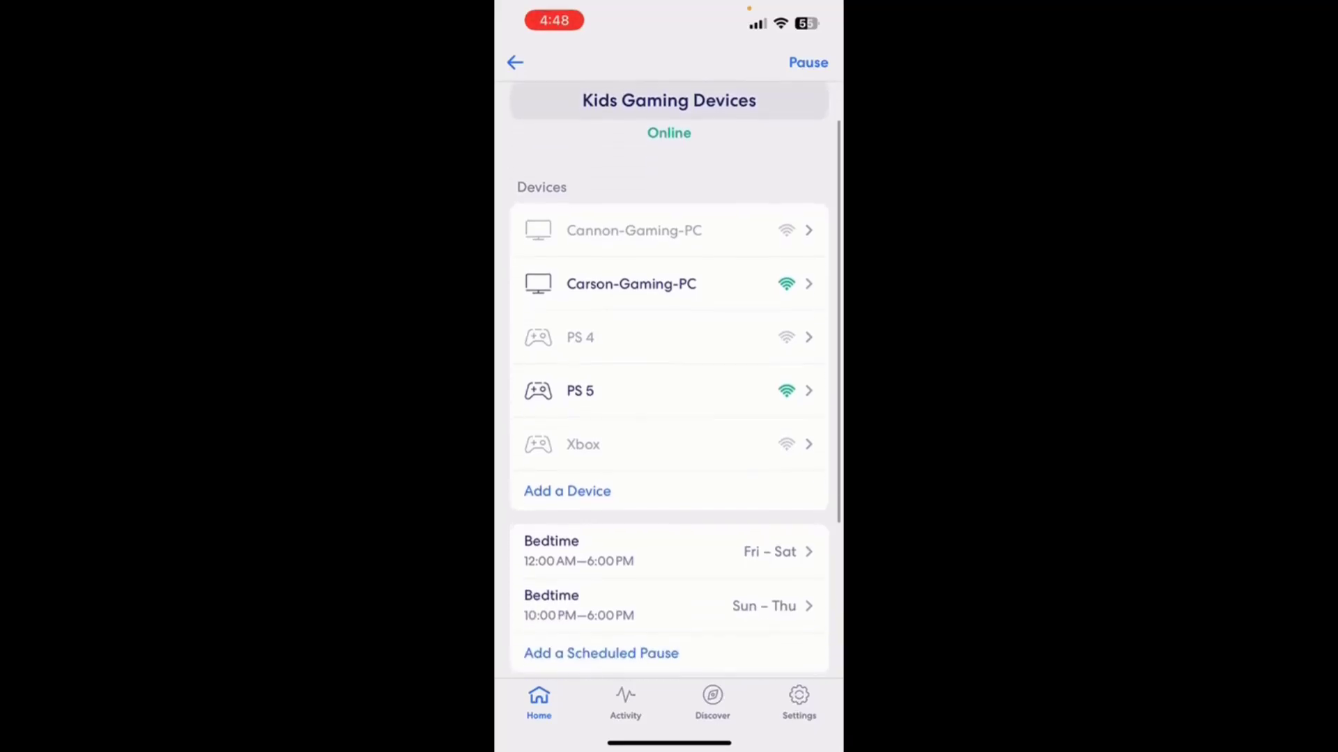
pyautogui.scroll(-3)
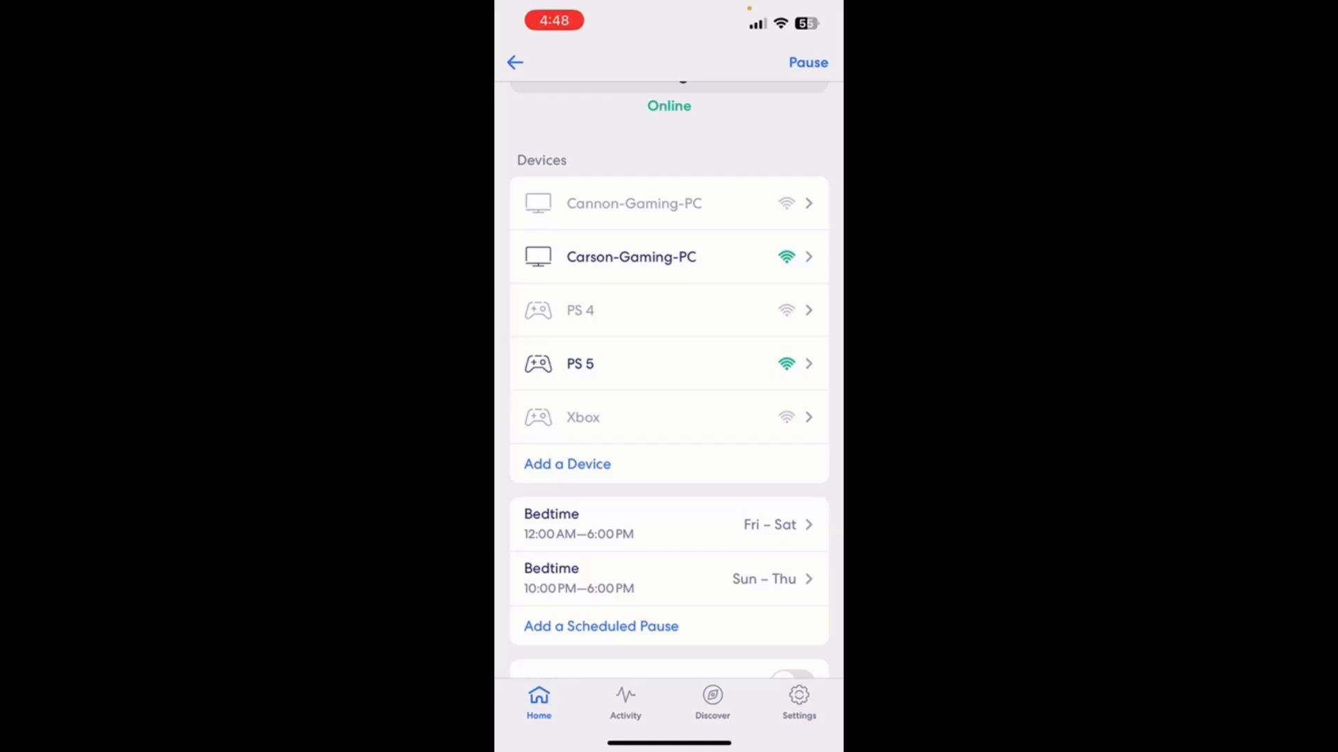
pyautogui.scroll(-3)
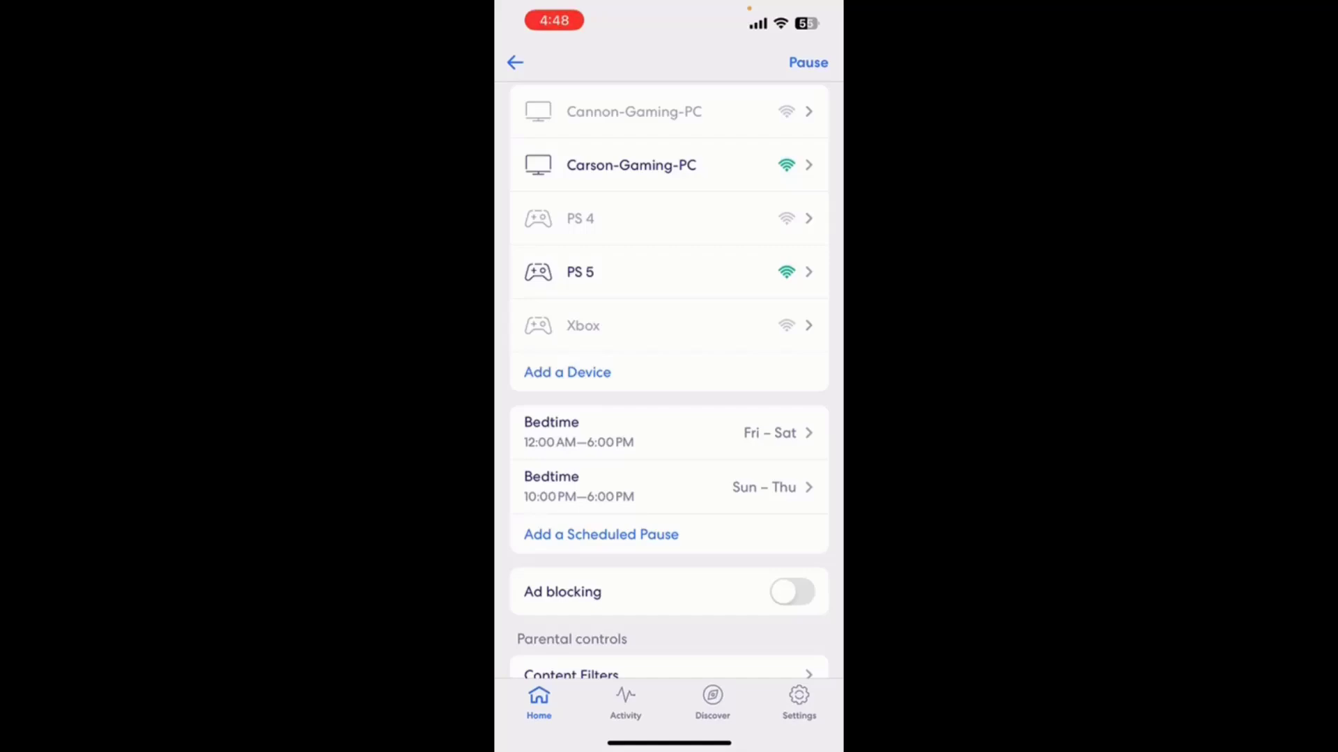
pyautogui.scroll(-3)
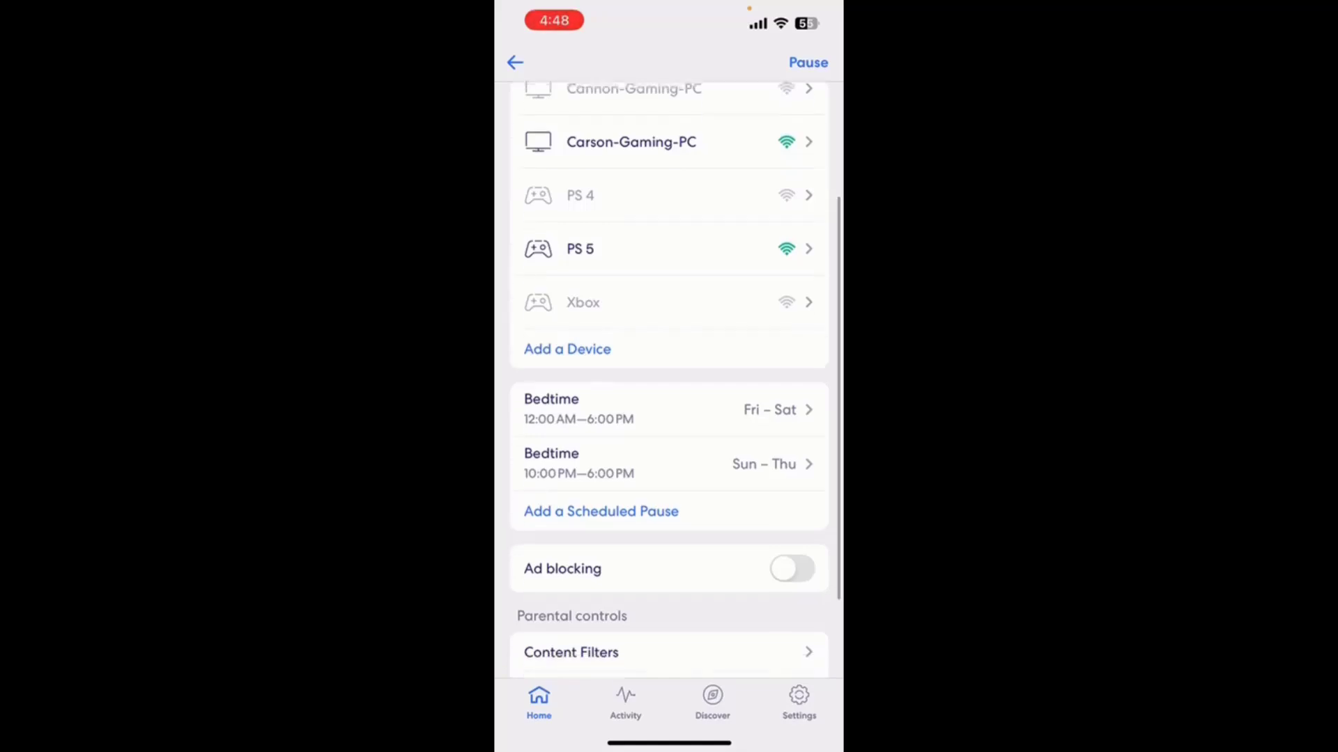
pyautogui.scroll(-3)
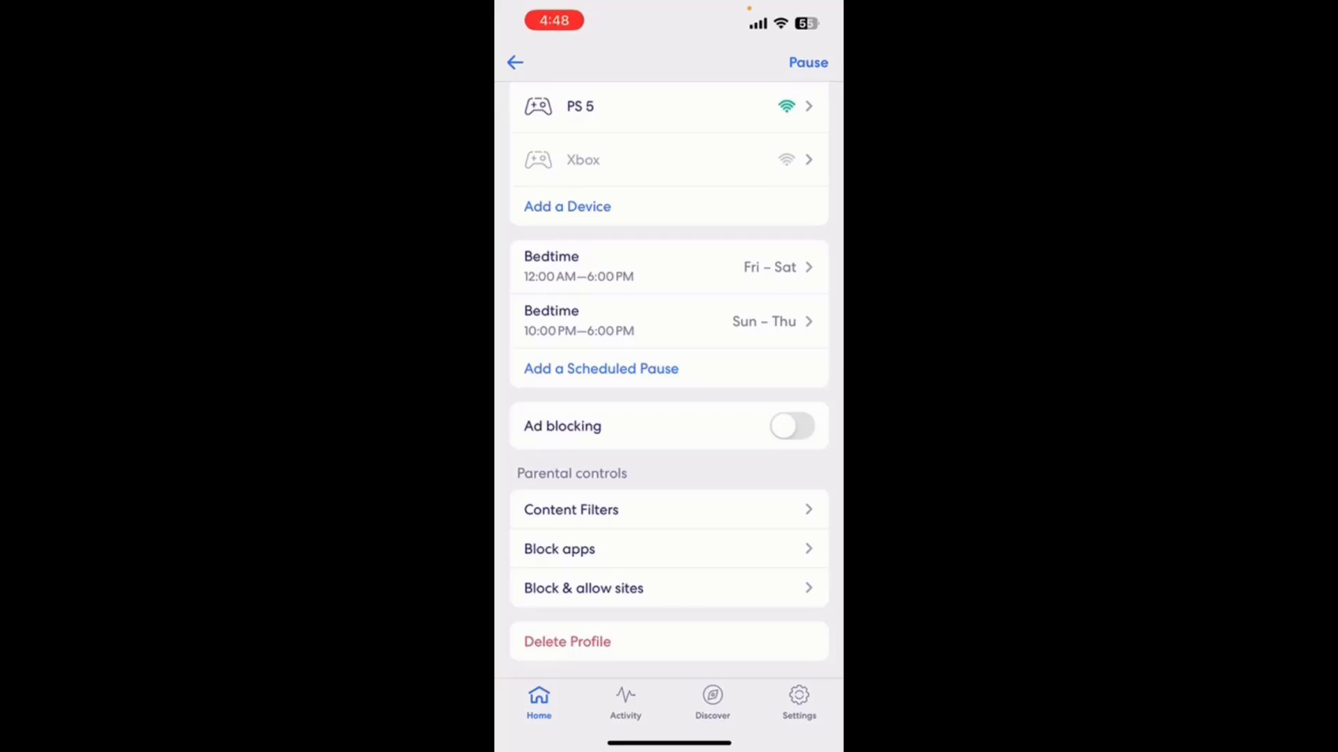
pyautogui.click(514, 63)
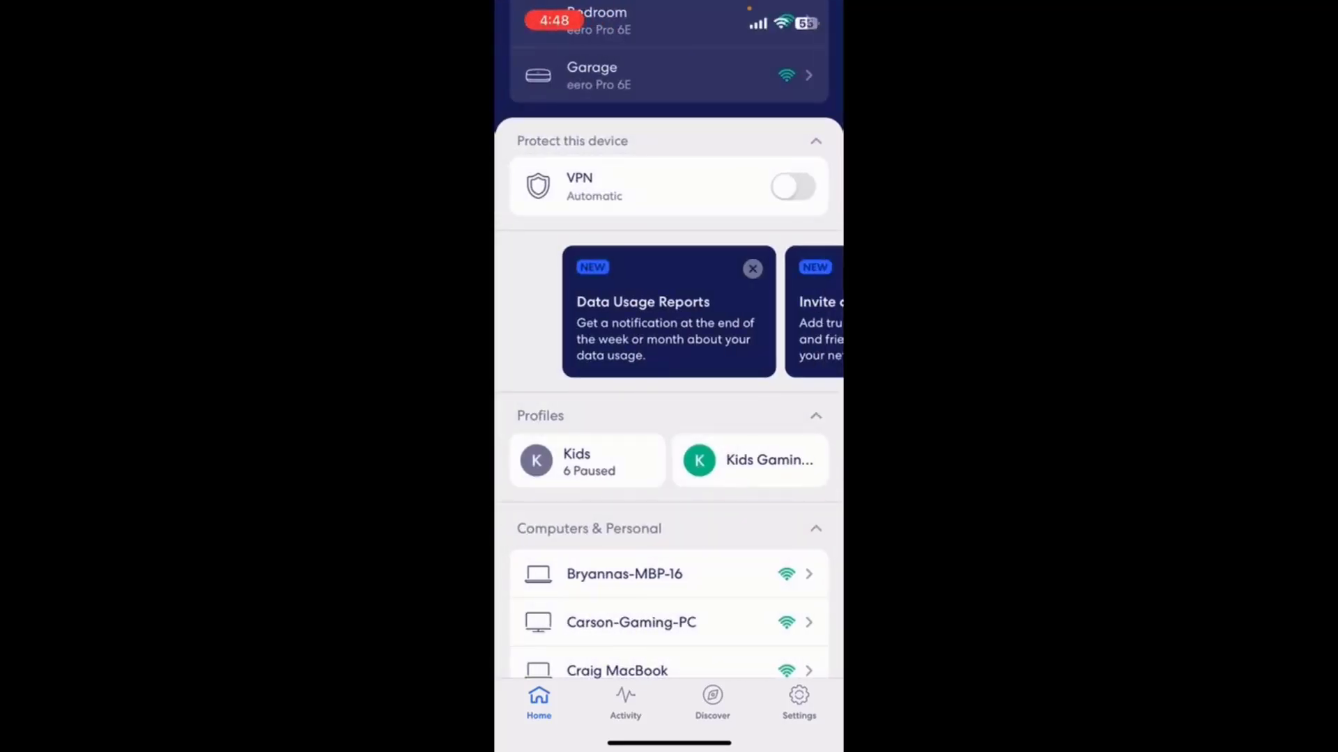
# Scroll Home and open the Bryannas-MBP-16 laptop's details.
pyautogui.scroll(-3)
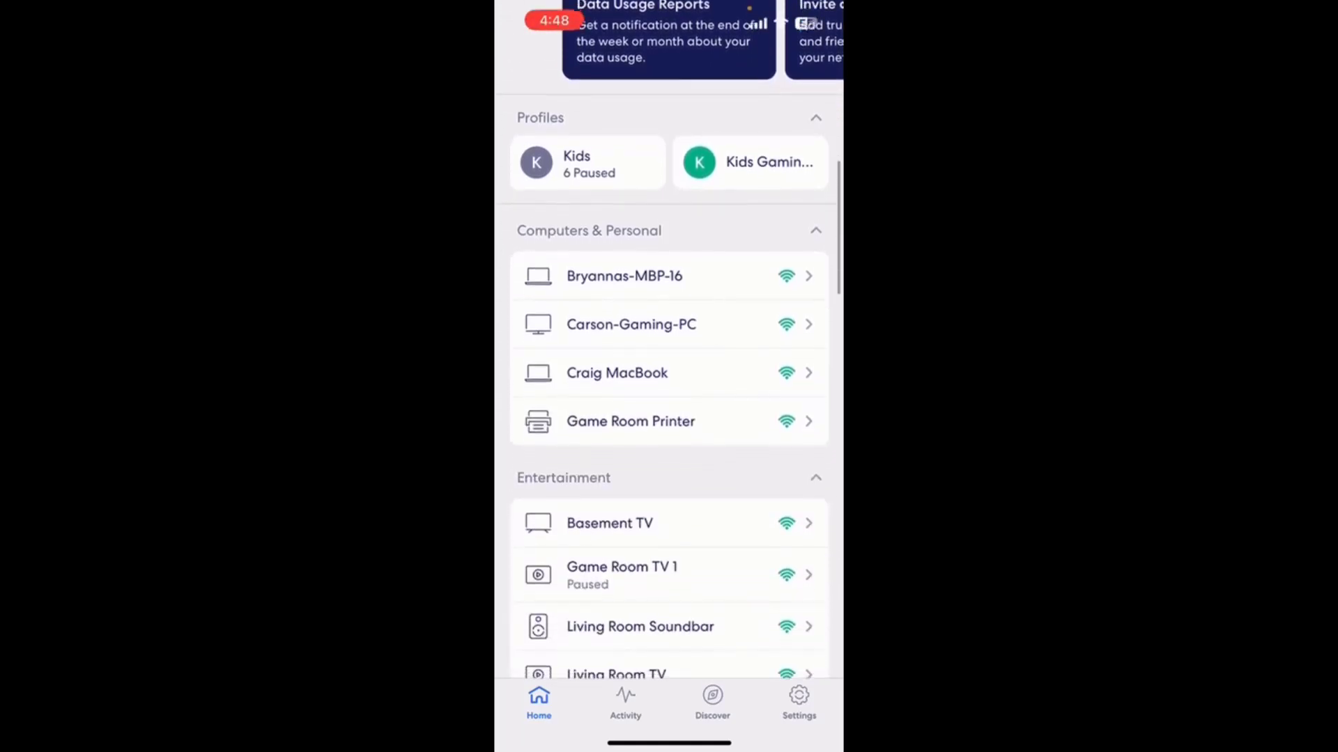
pyautogui.scroll(-3)
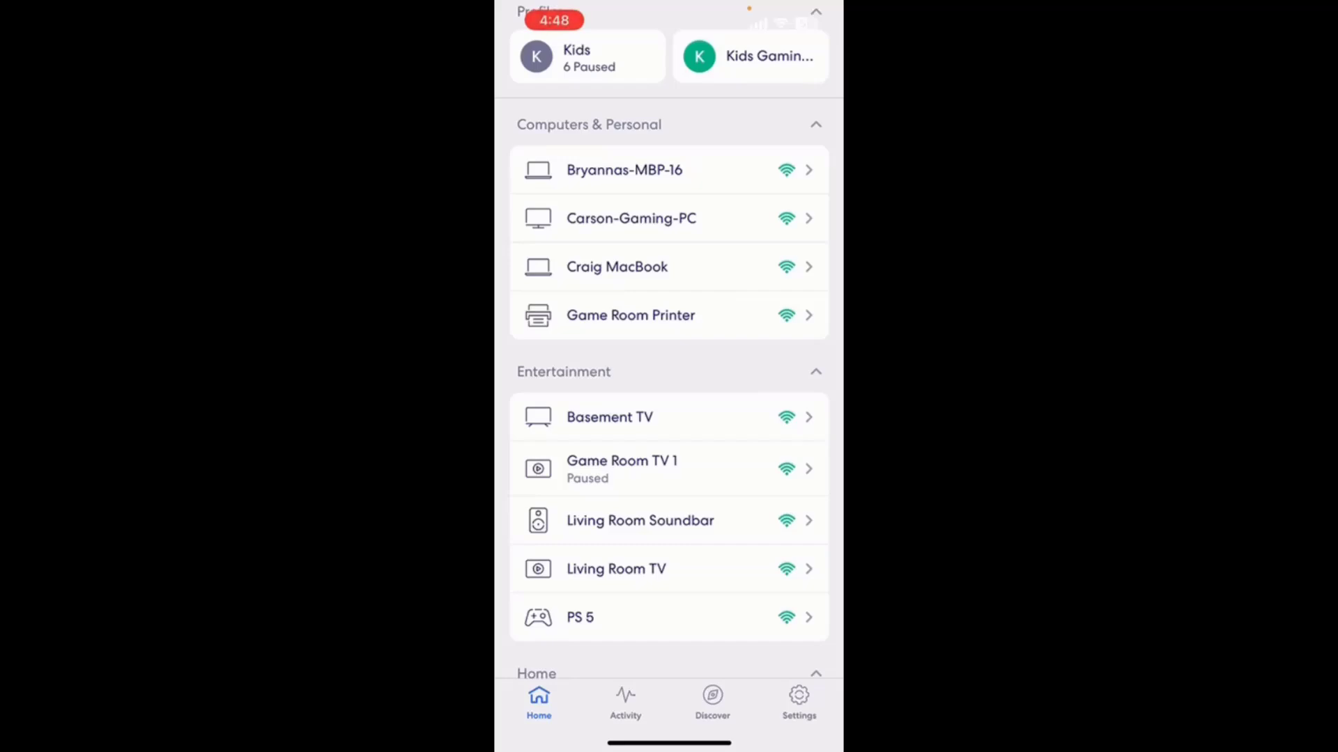
pyautogui.click(664, 170)
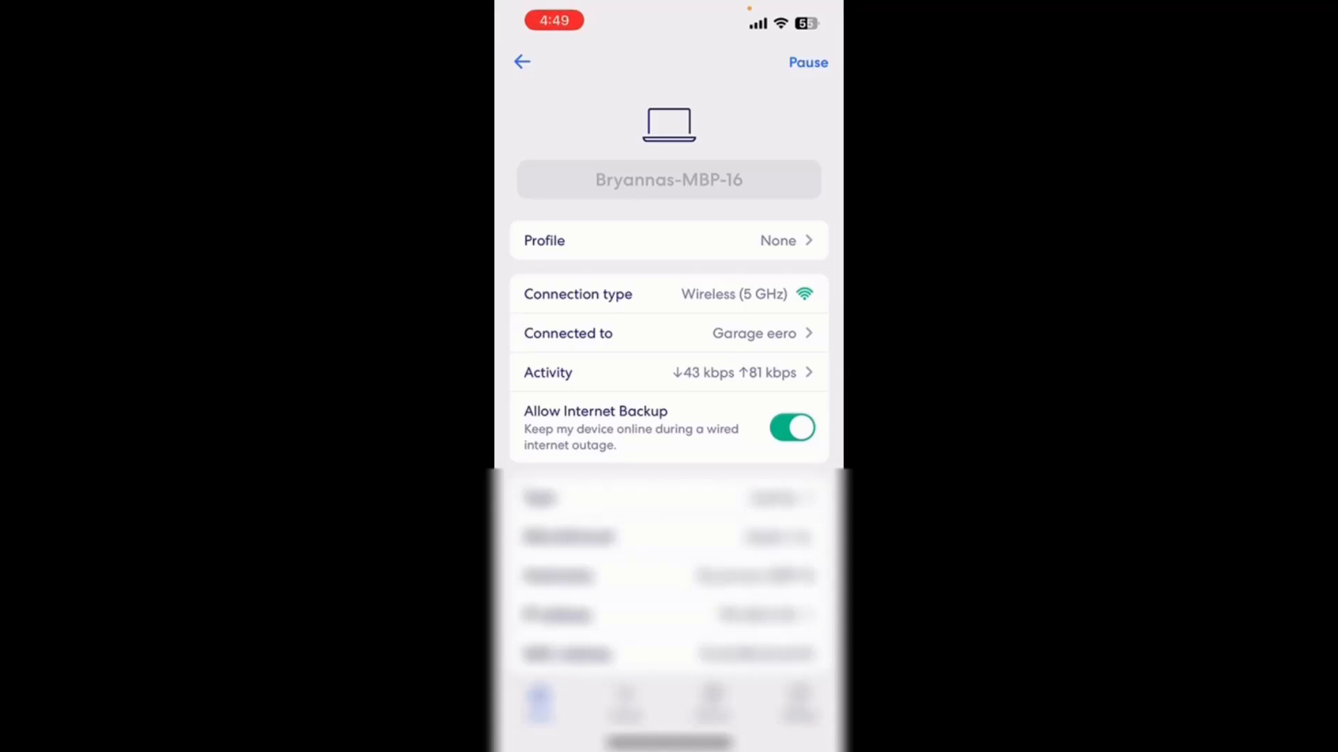
# Leave Bryannas-MBP-16's details for the home connected-device list.
pyautogui.click(753, 333)
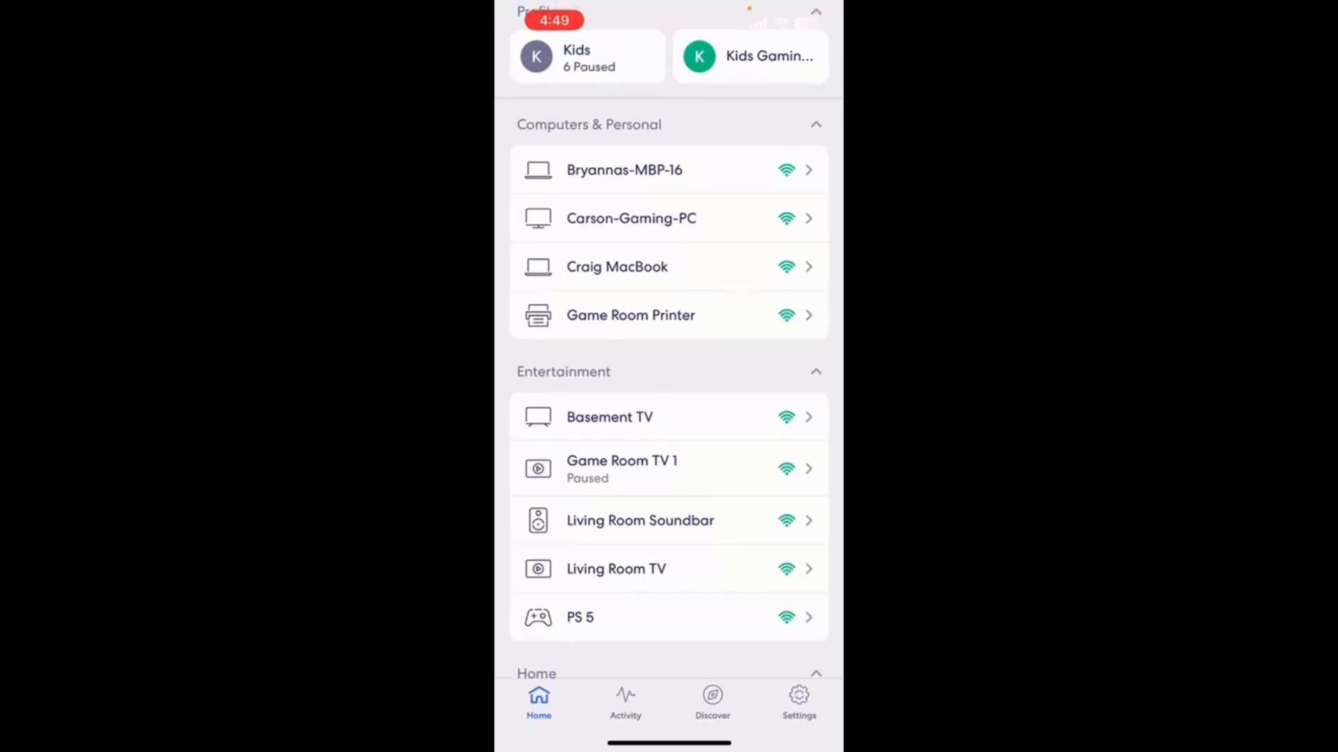
pyautogui.click(712, 699)
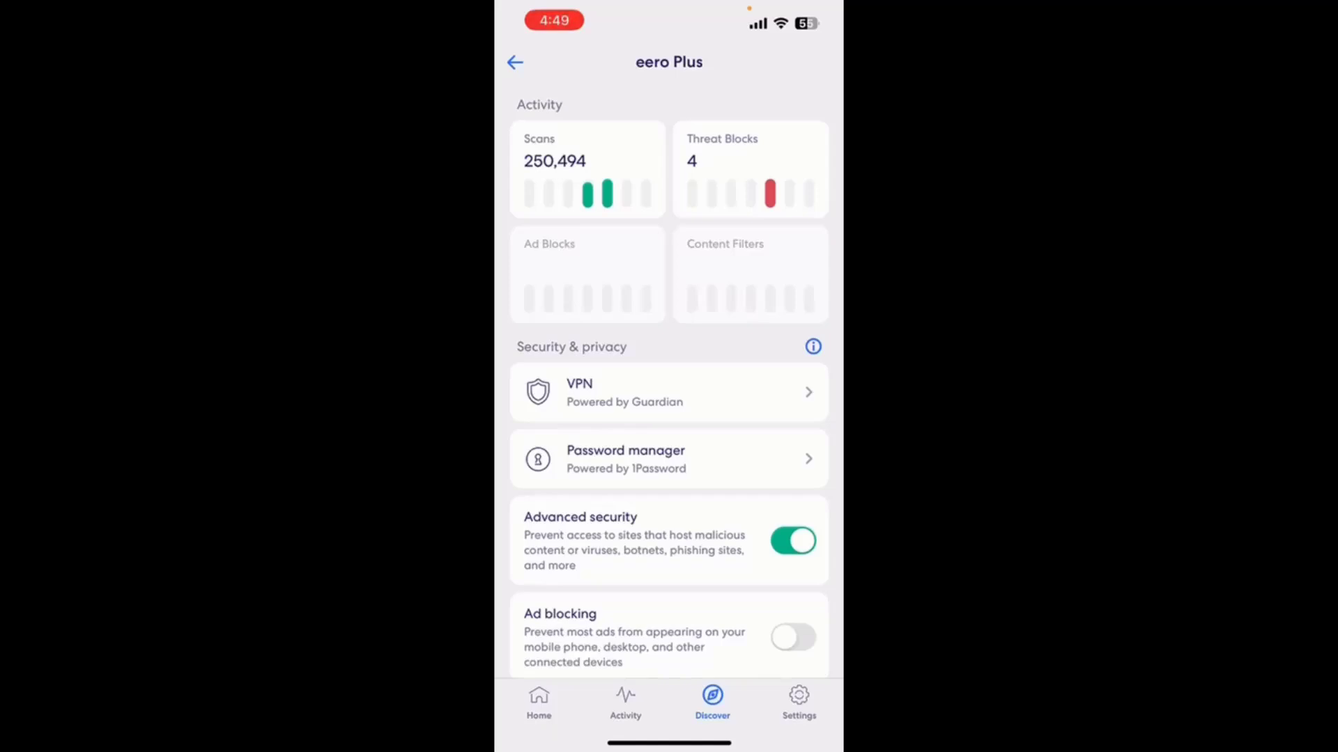
pyautogui.scroll(-3)
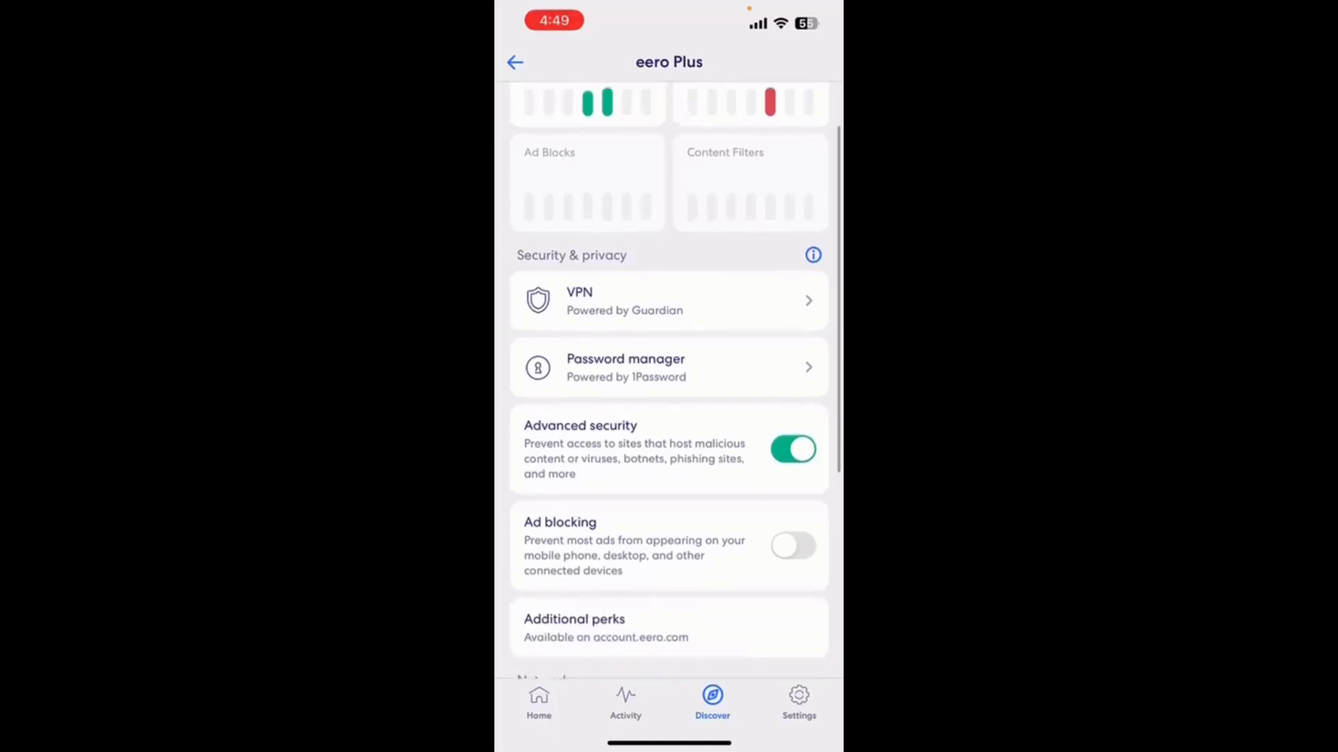
pyautogui.scroll(-3)
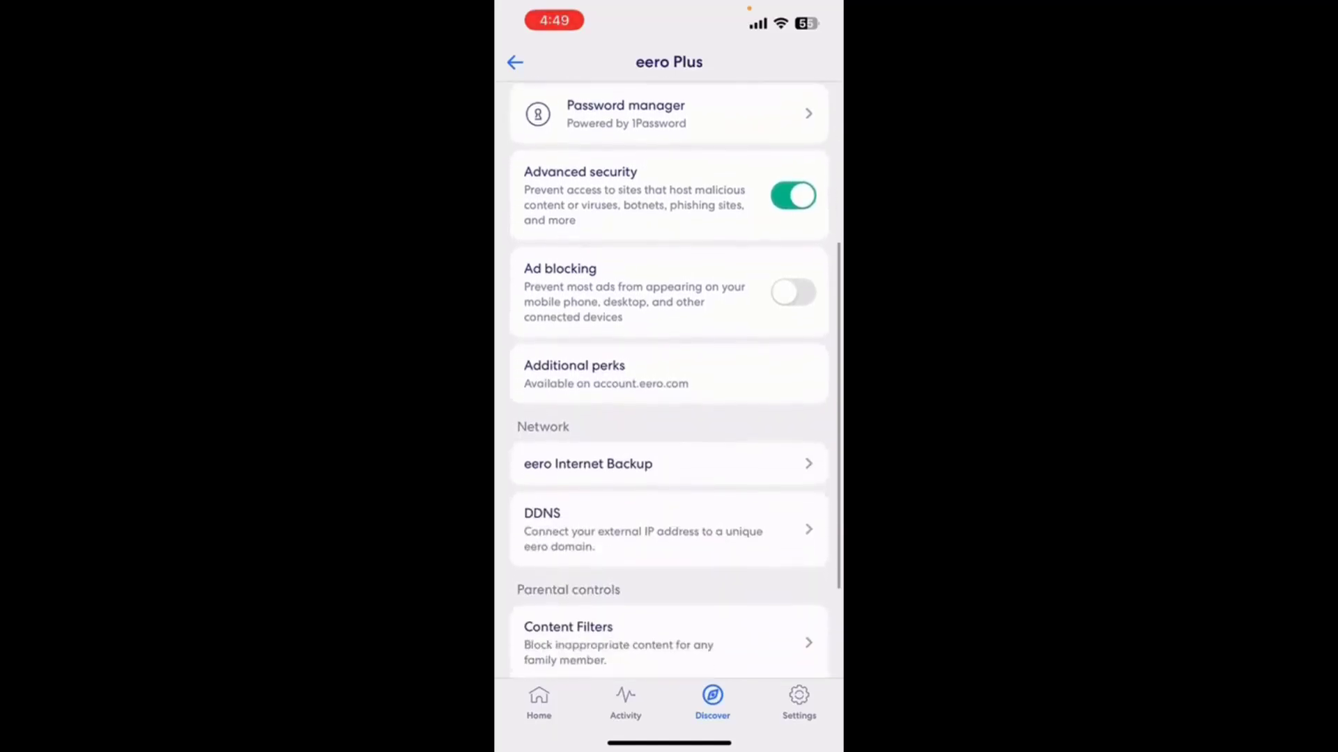
pyautogui.scroll(-3)
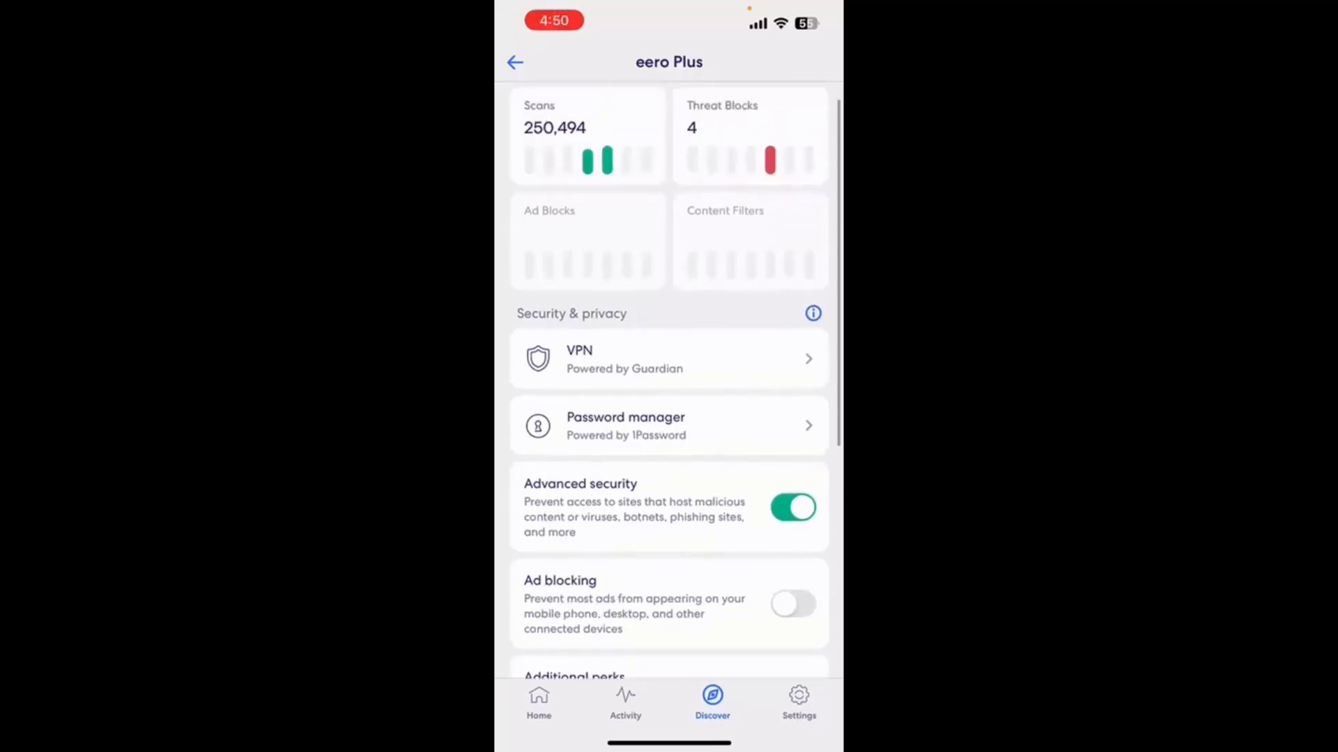
pyautogui.scroll(-3)
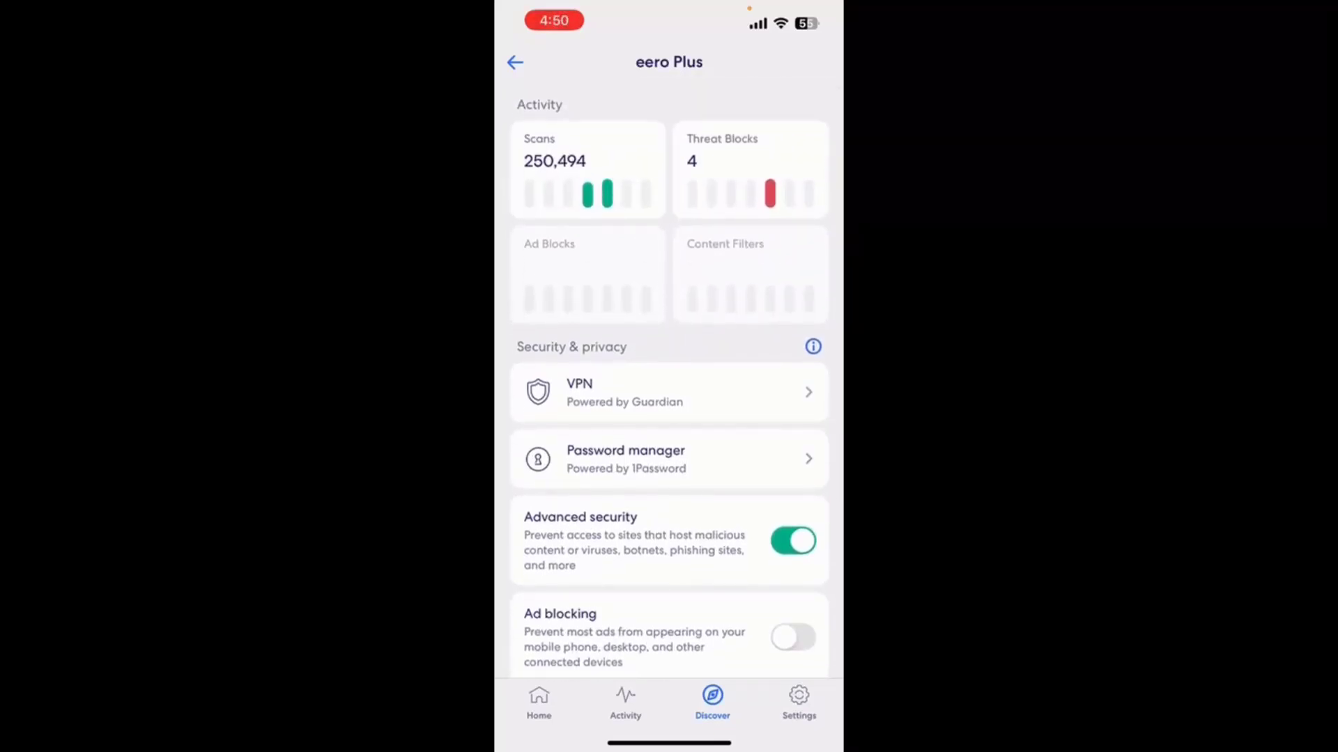
pyautogui.click(515, 62)
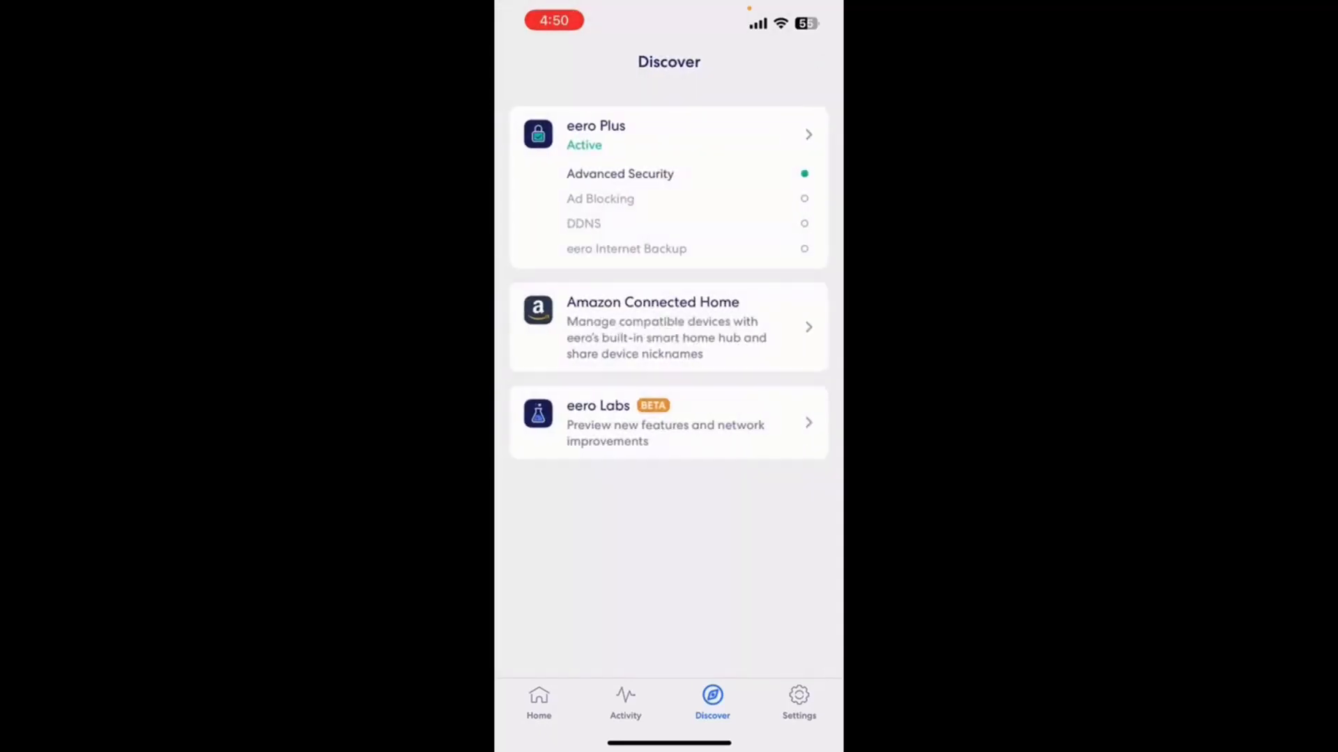
pyautogui.click(538, 700)
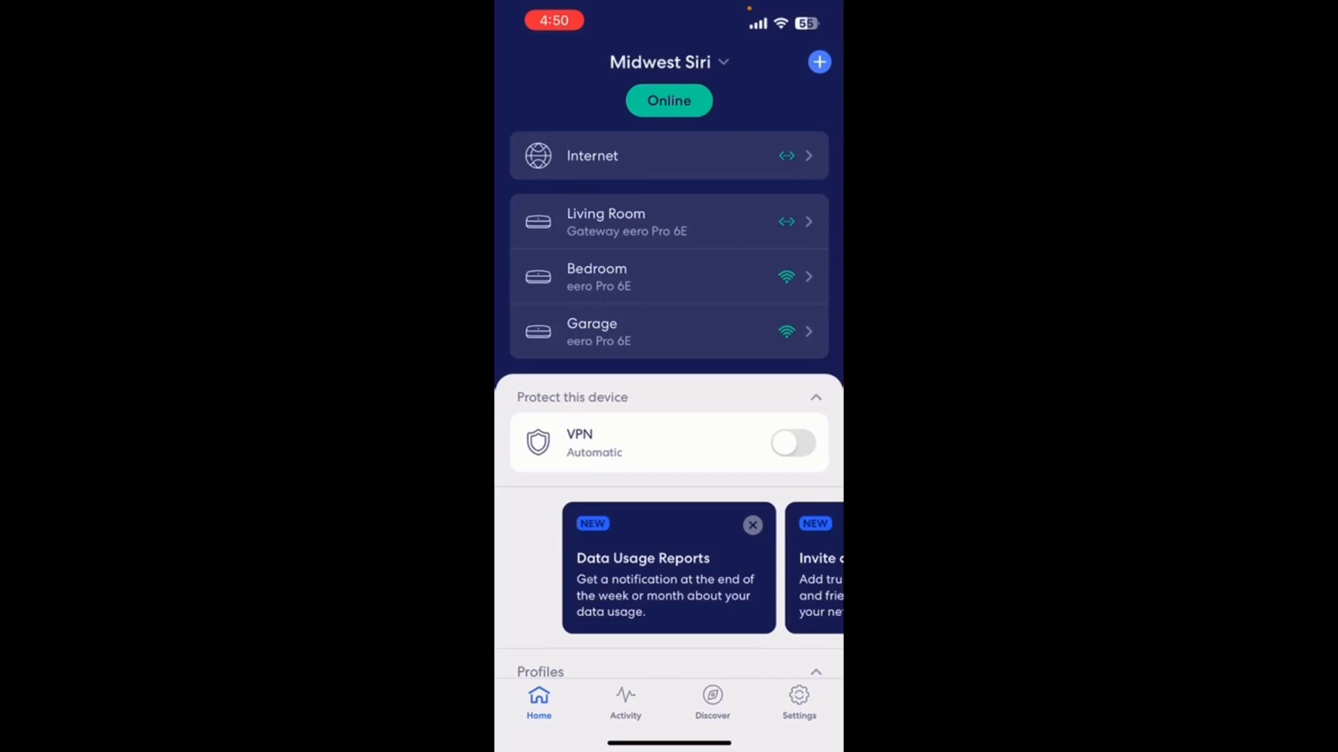
# Open the Internet row and scroll down to the Run speed test button.
pyautogui.click(668, 156)
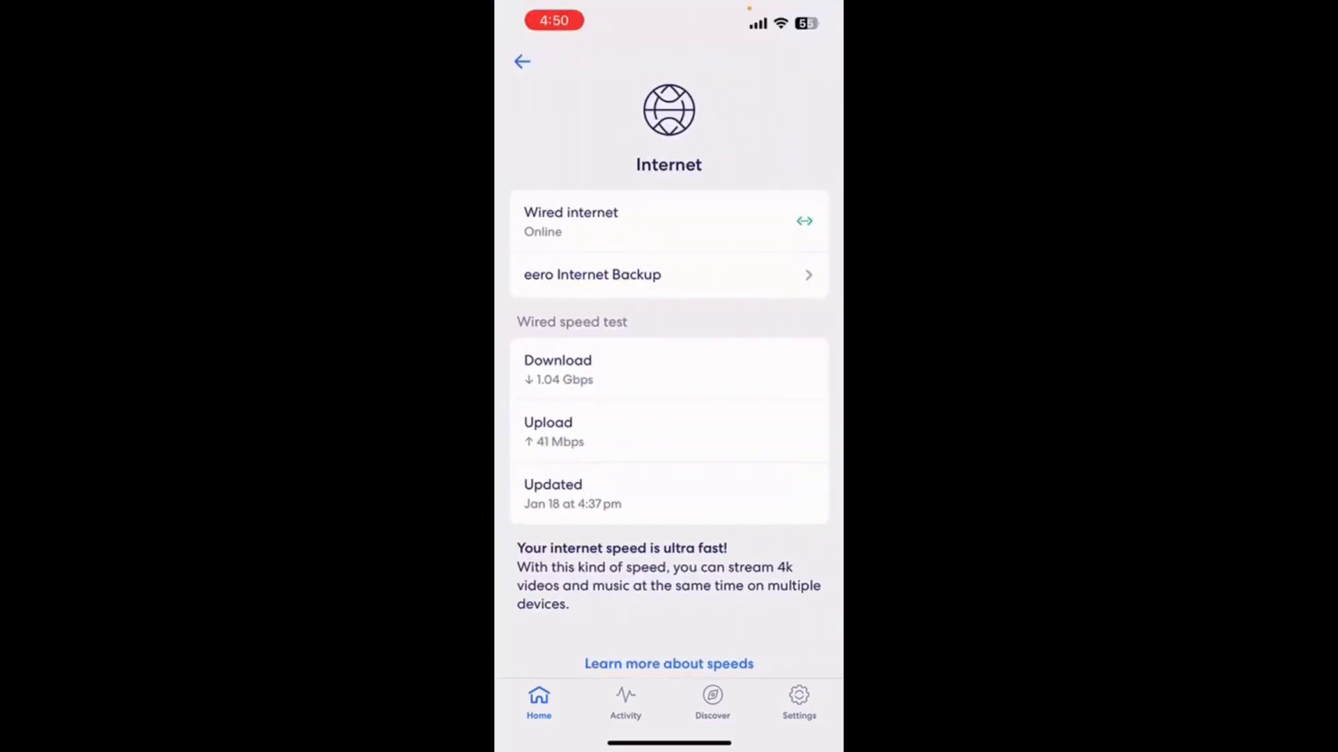
pyautogui.scroll(-3)
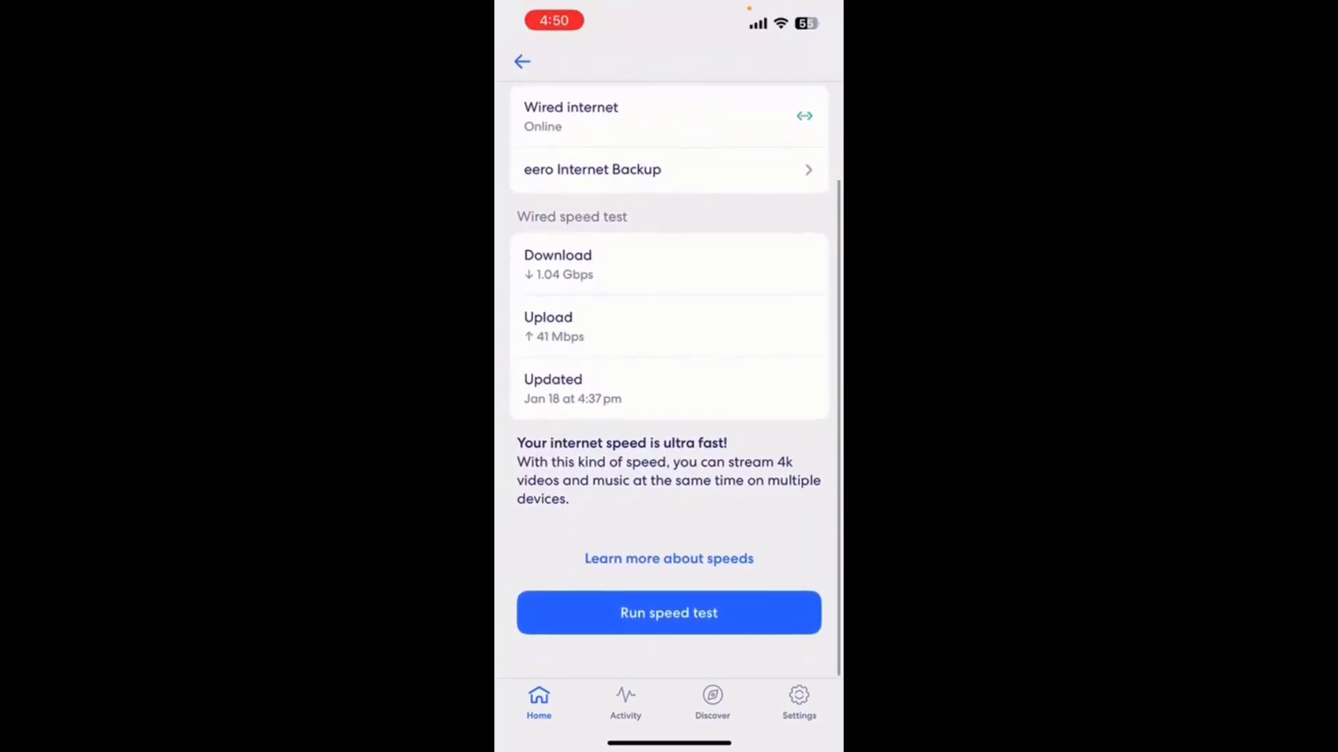
pyautogui.scroll(-3)
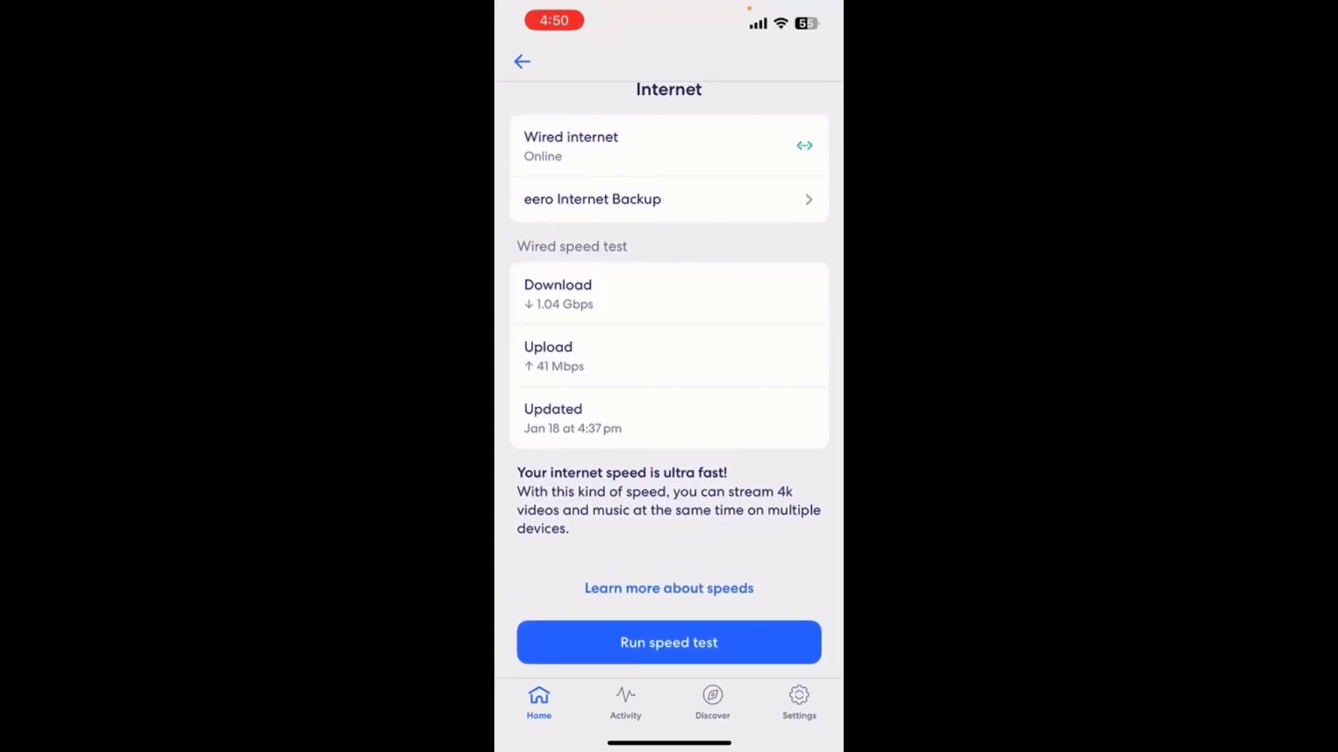
pyautogui.scroll(-3)
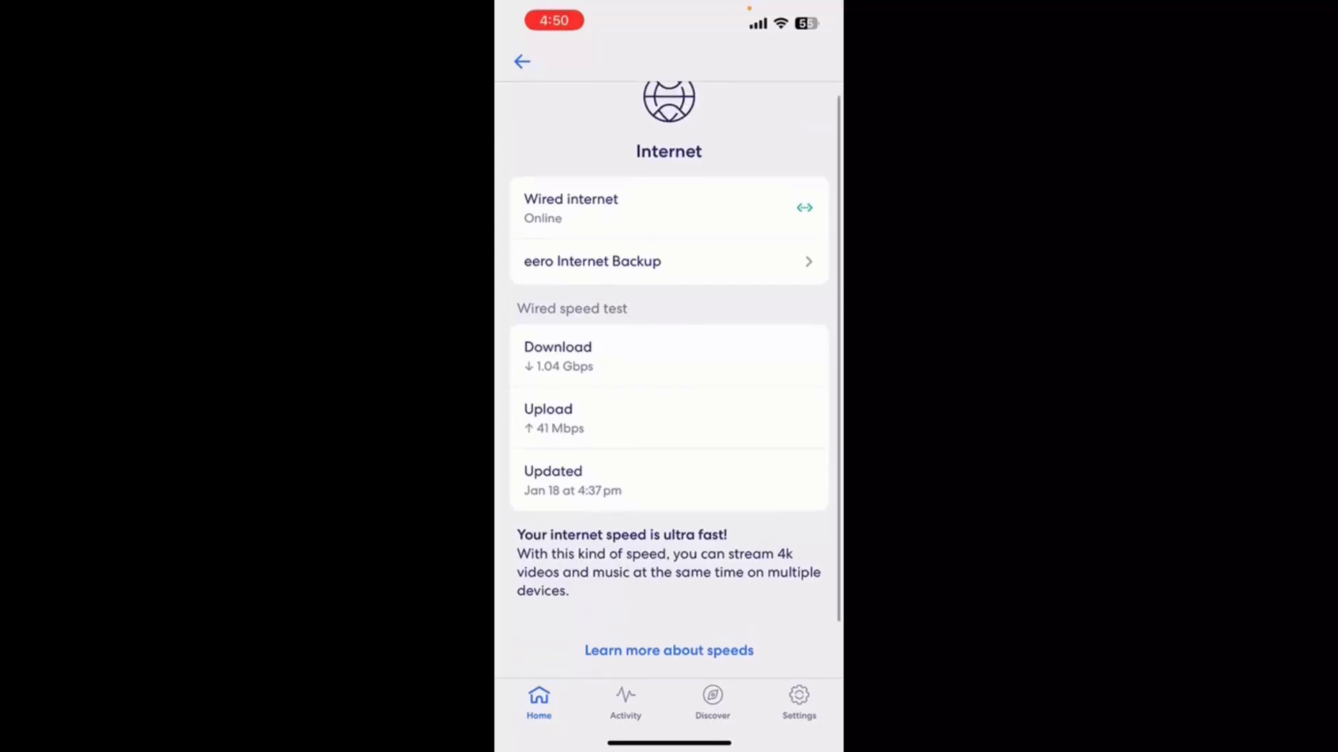